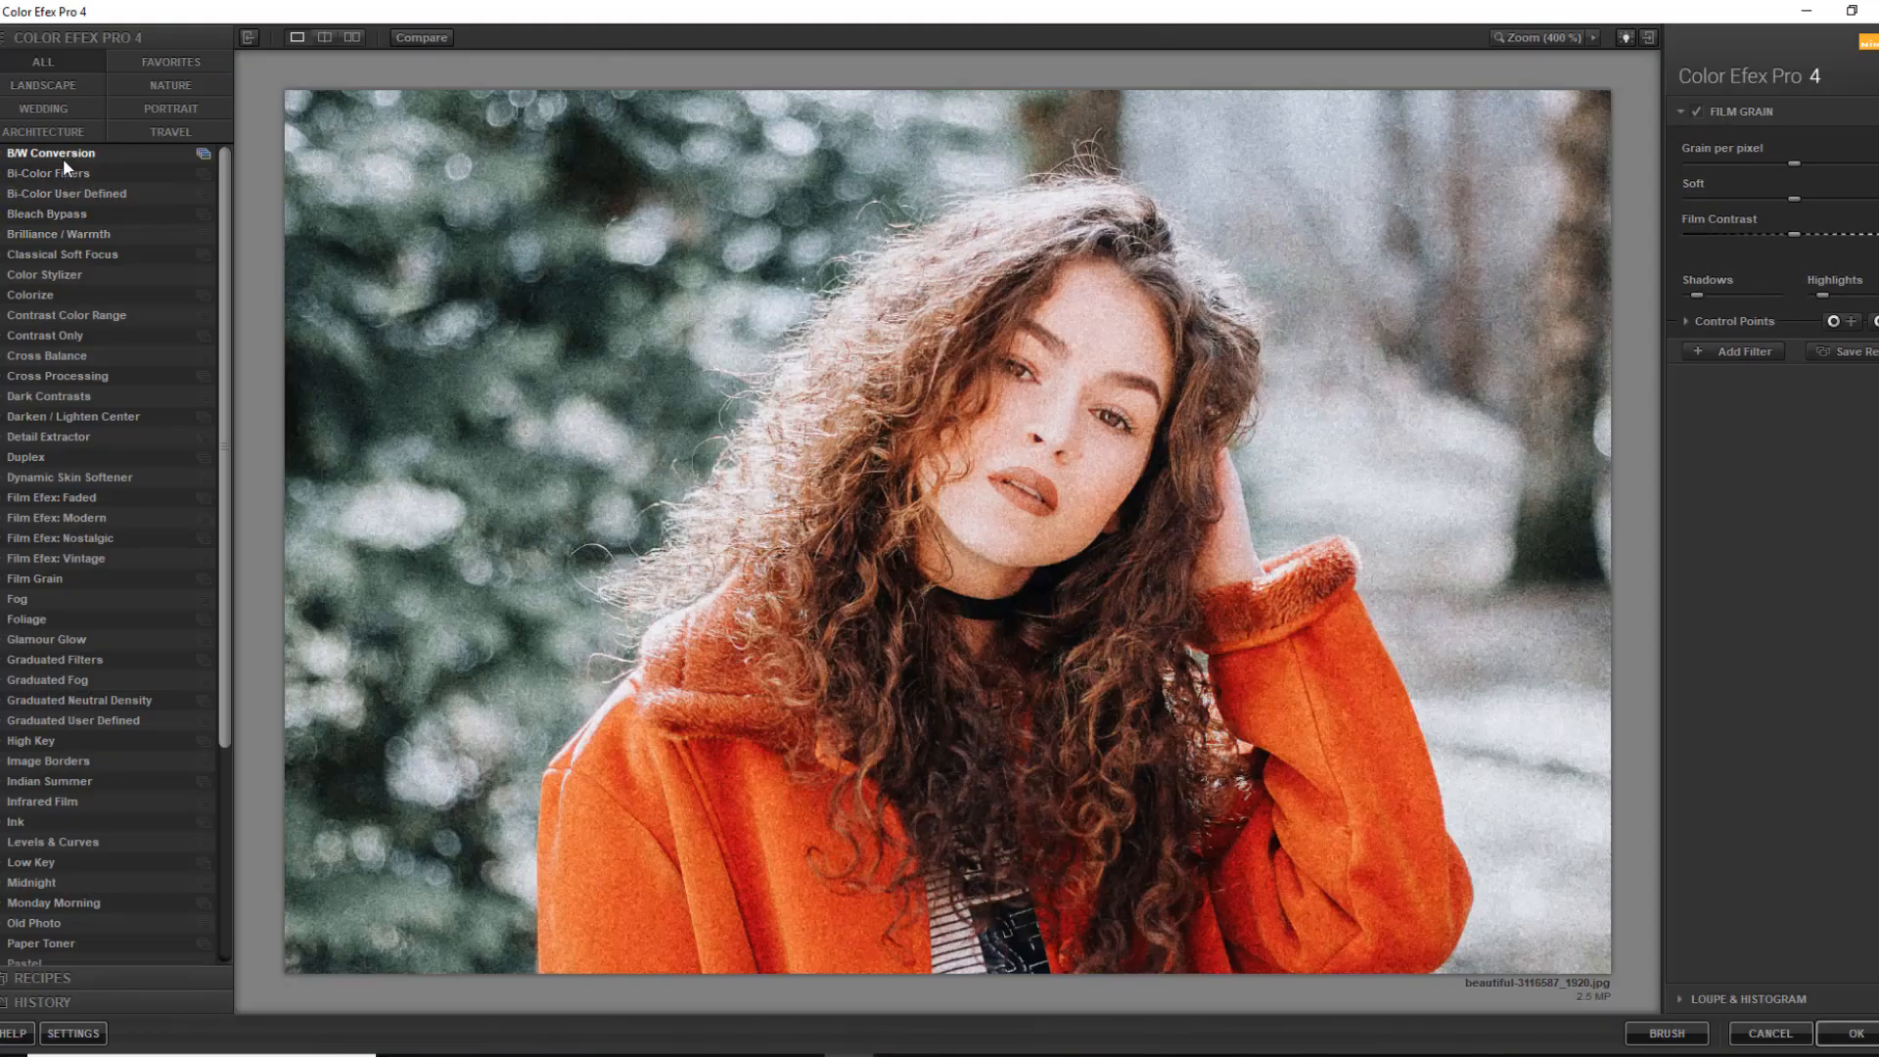
Preview the B/W Conversion and Bi-Color Filters effects on the portrait photo
{"action": "left_click", "coordinate": [48, 173]}
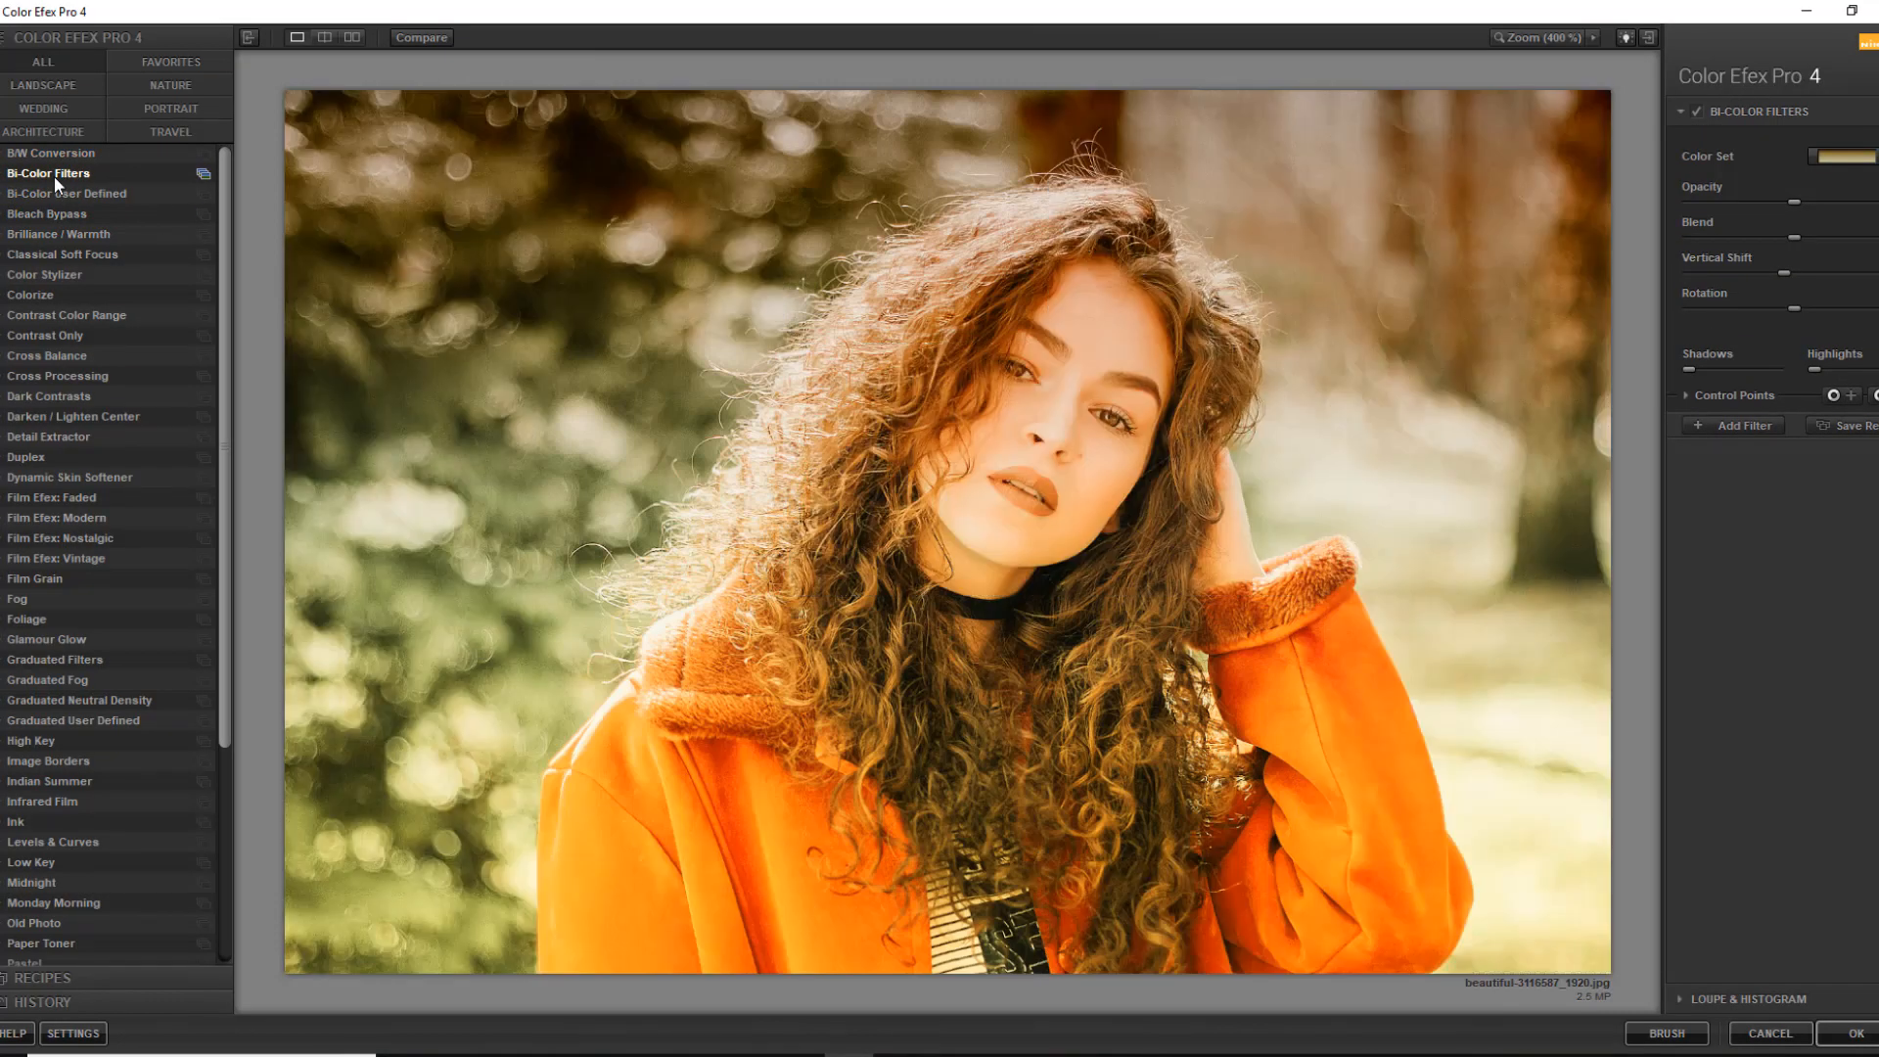
{"action": "left_click", "coordinate": [68, 192]}
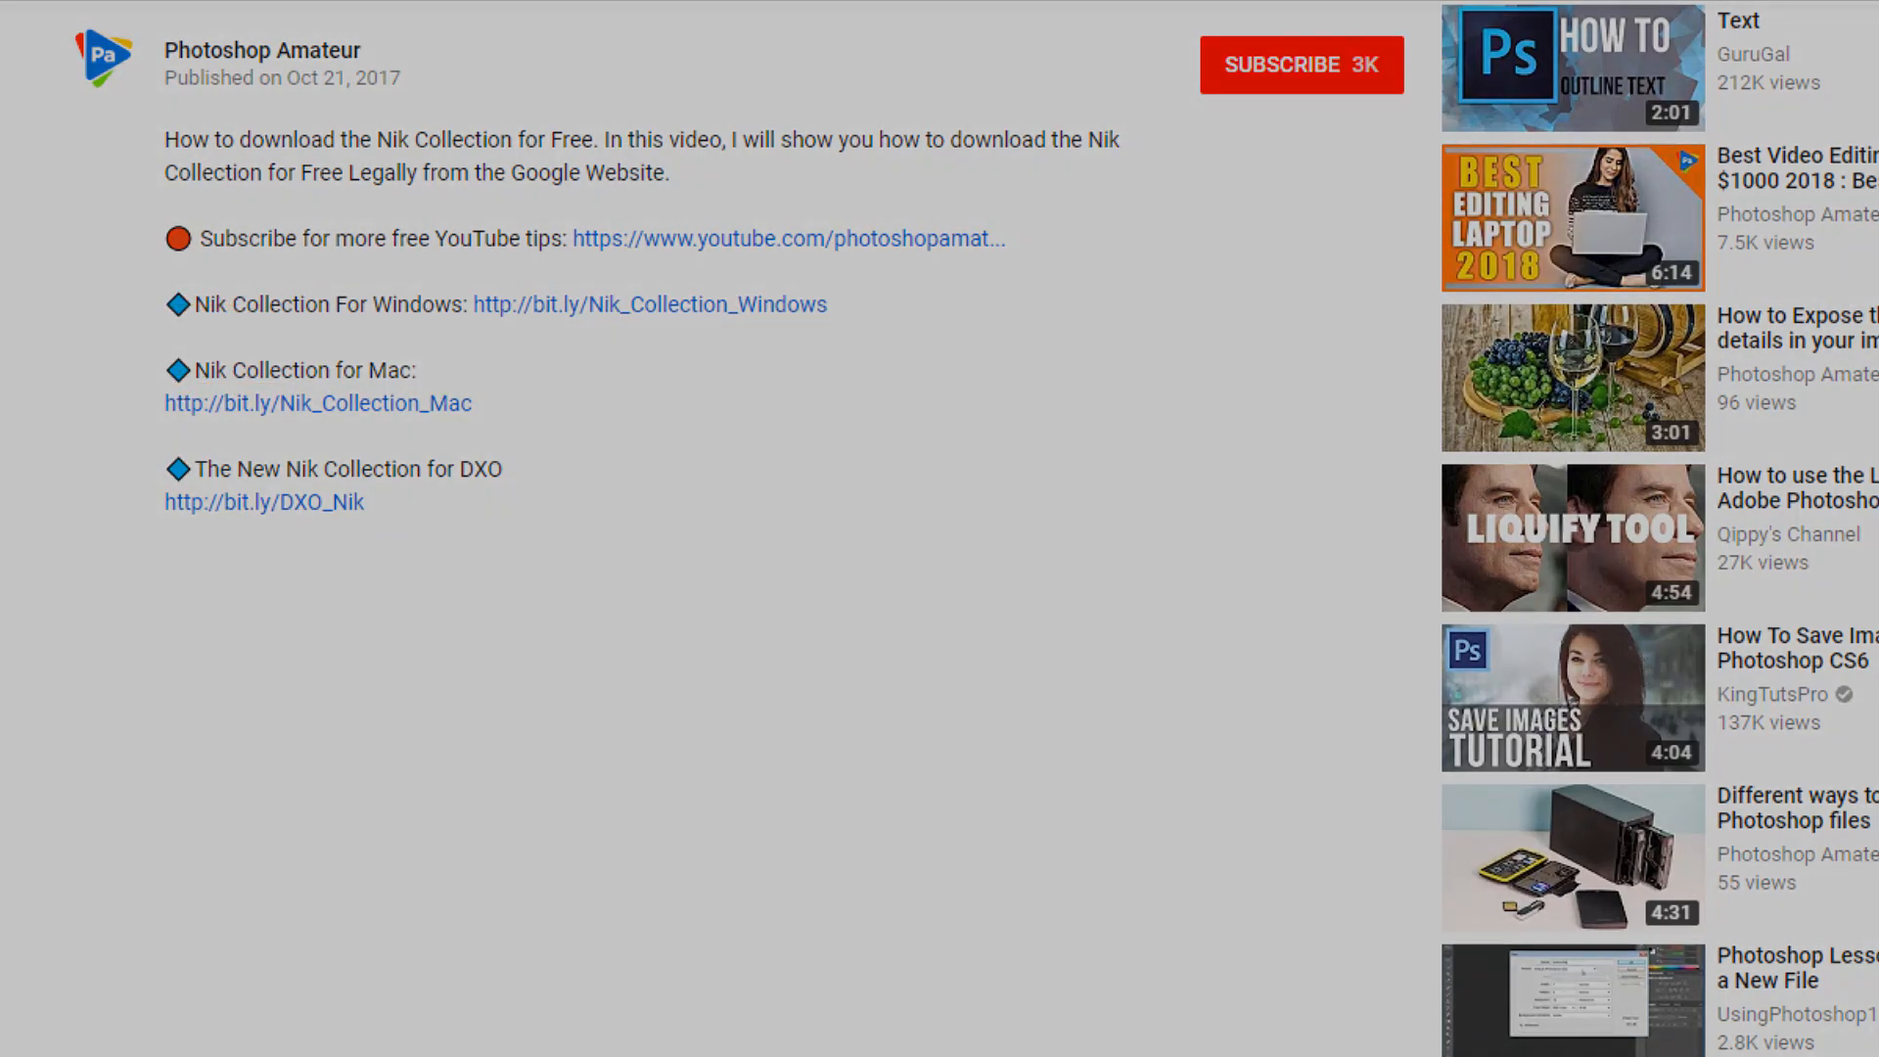
Follow the bit.ly/DXO_Nik link in the video description
{"action": "left_click", "coordinate": [262, 501]}
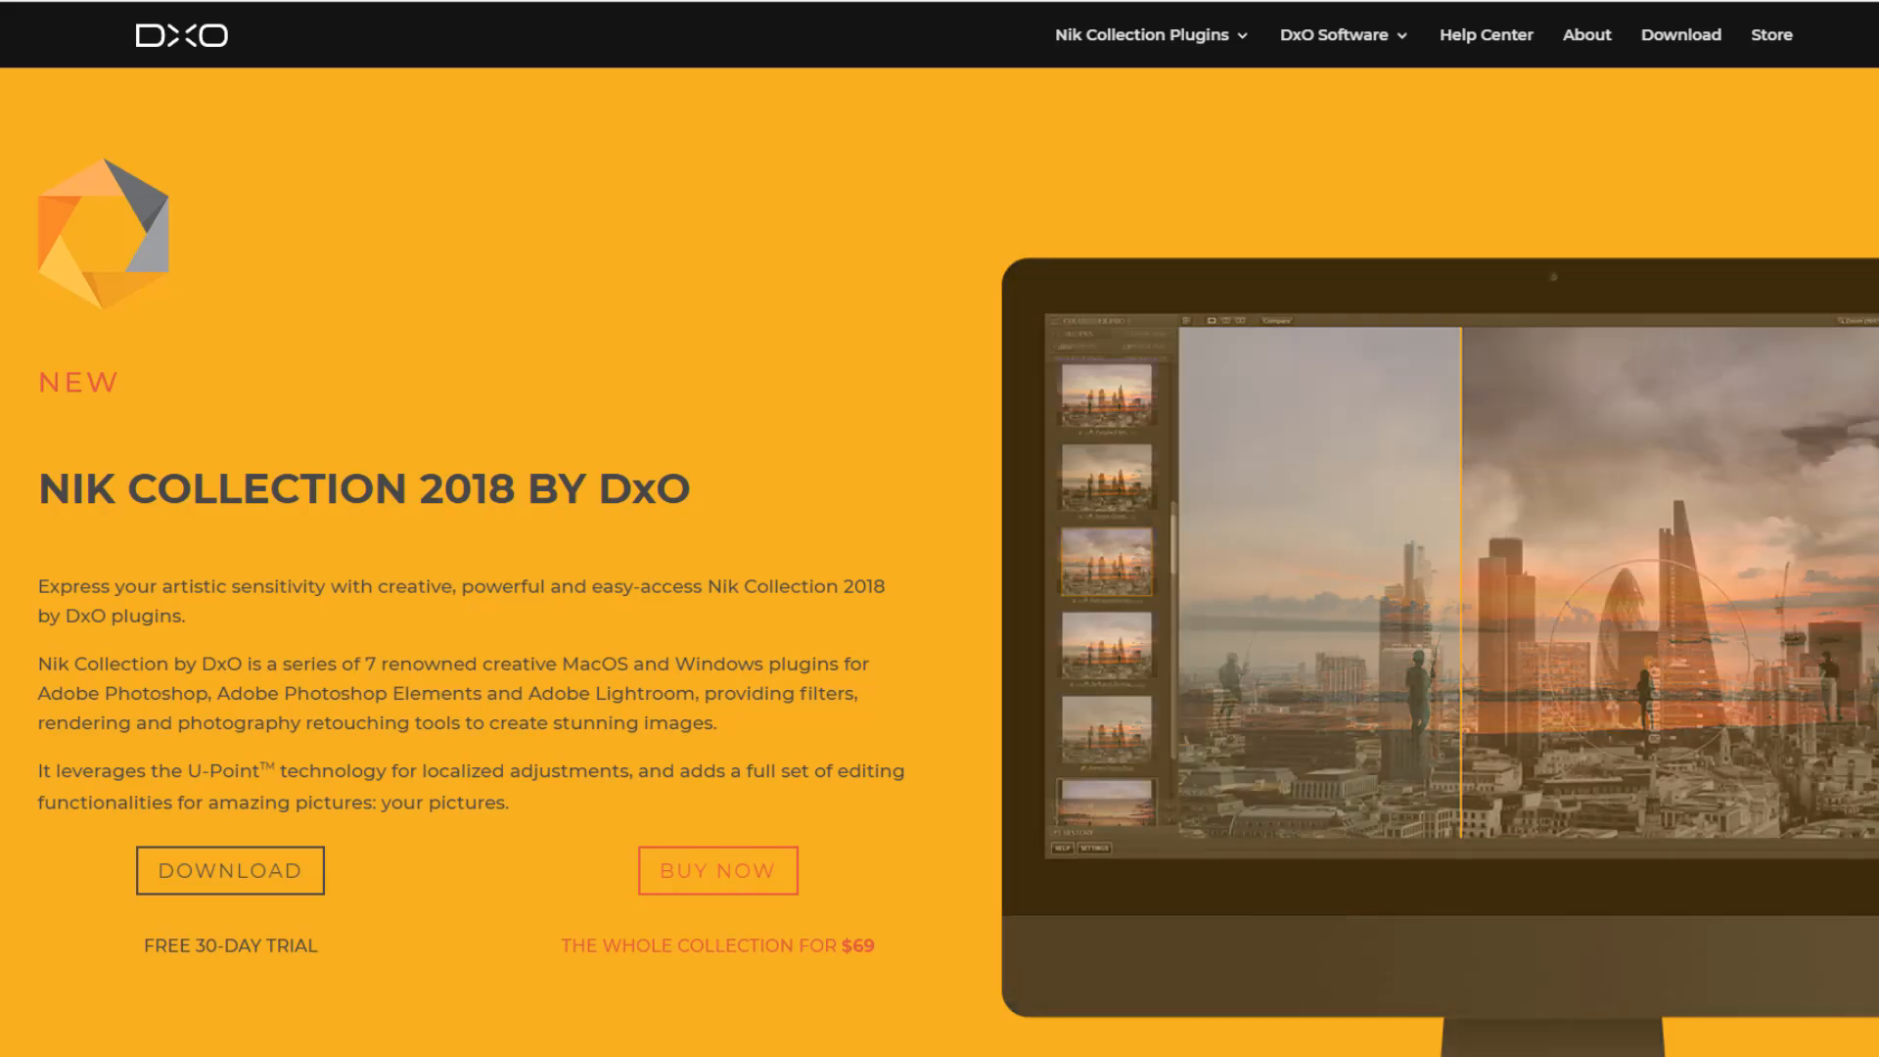